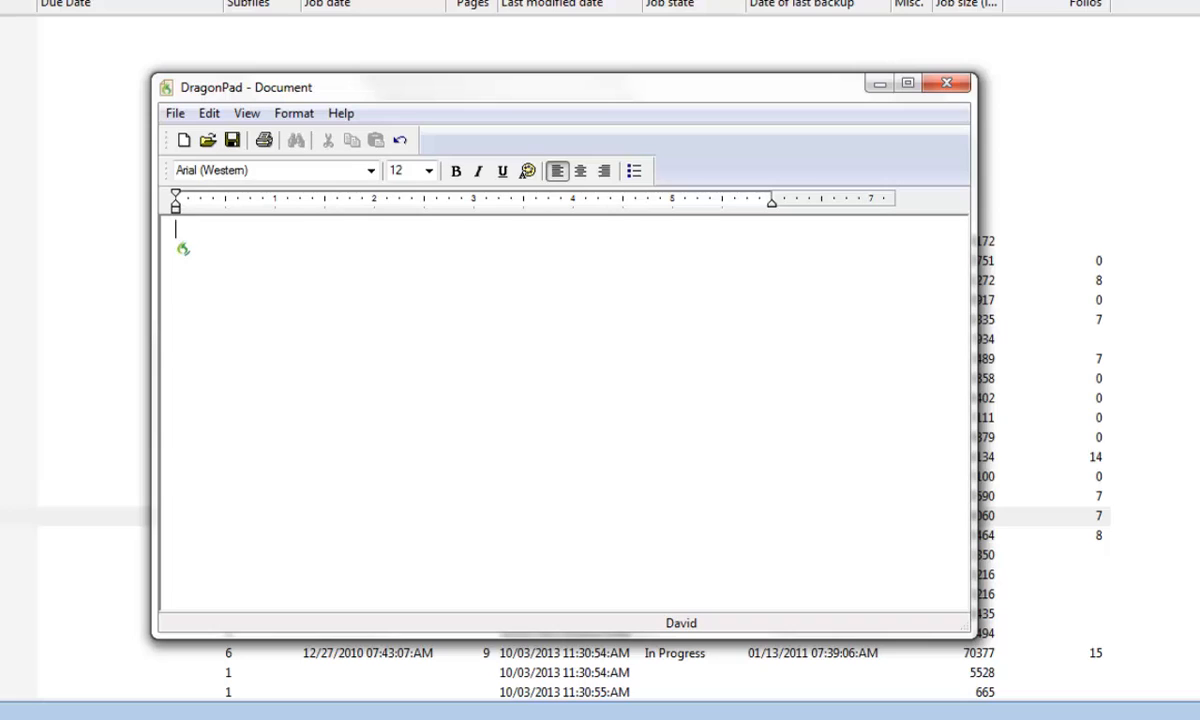
Dictate into DragonPad that Dragon is accurate but slow to drop text without Catalyst VP.
{"action": "type", "text": "Here is an example of Dragon dictating without the help of catalyst VP"}
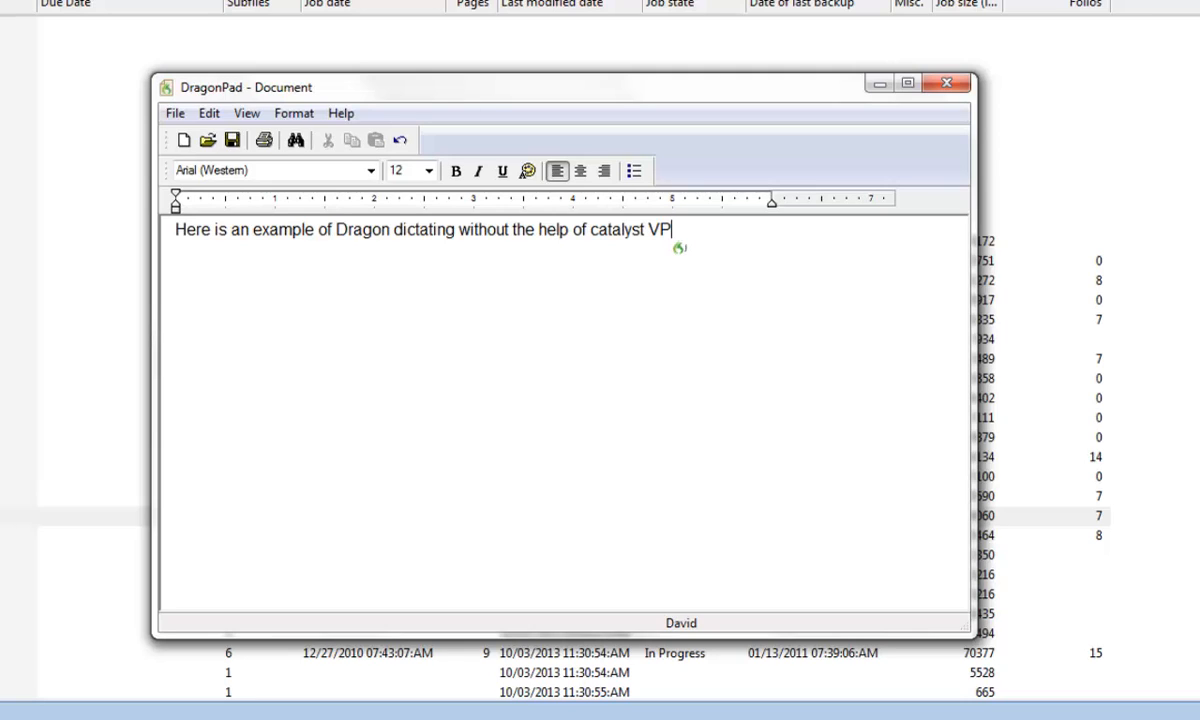
{"action": "type", "text": "As you can see Dragon is providing accurate dictation but is slow to drop the tax. Slowness is not acceptable if you are capture or when the attorneys are viewing the real-time text"}
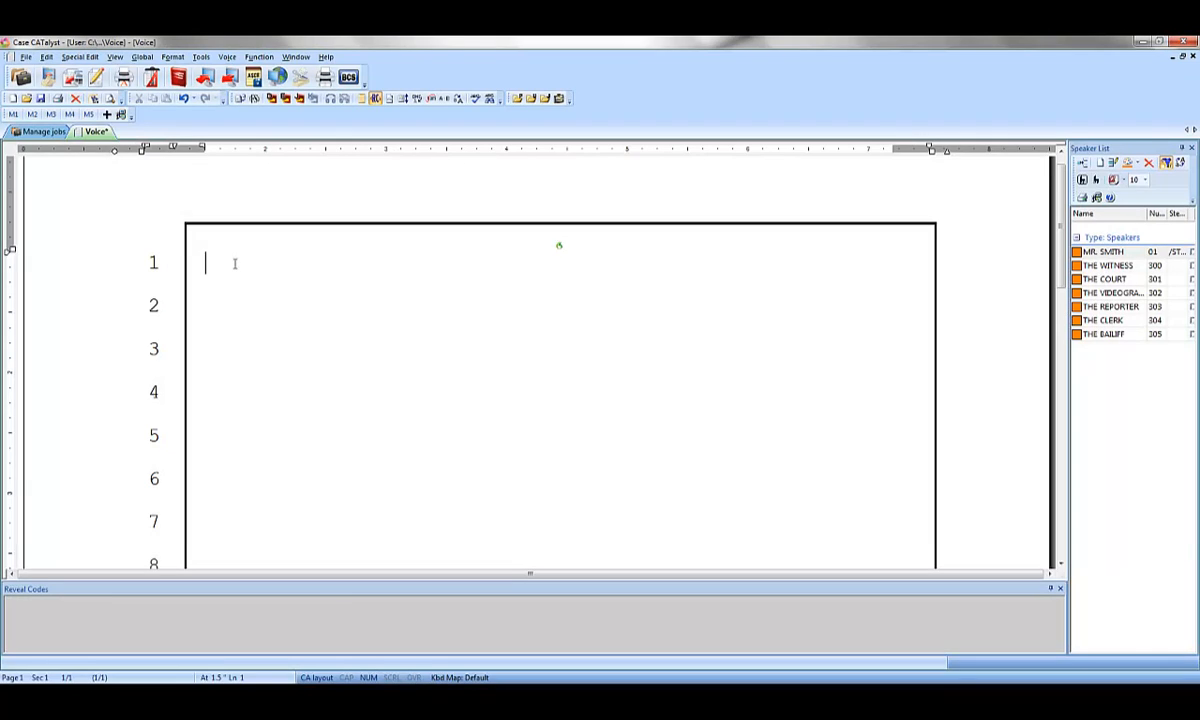
Dictate that Case CATalyst forces Dragon to drop text faster at the same accuracy.
{"action": "type", "text": "As you can see, Case CATalyst forces Dragon to"}
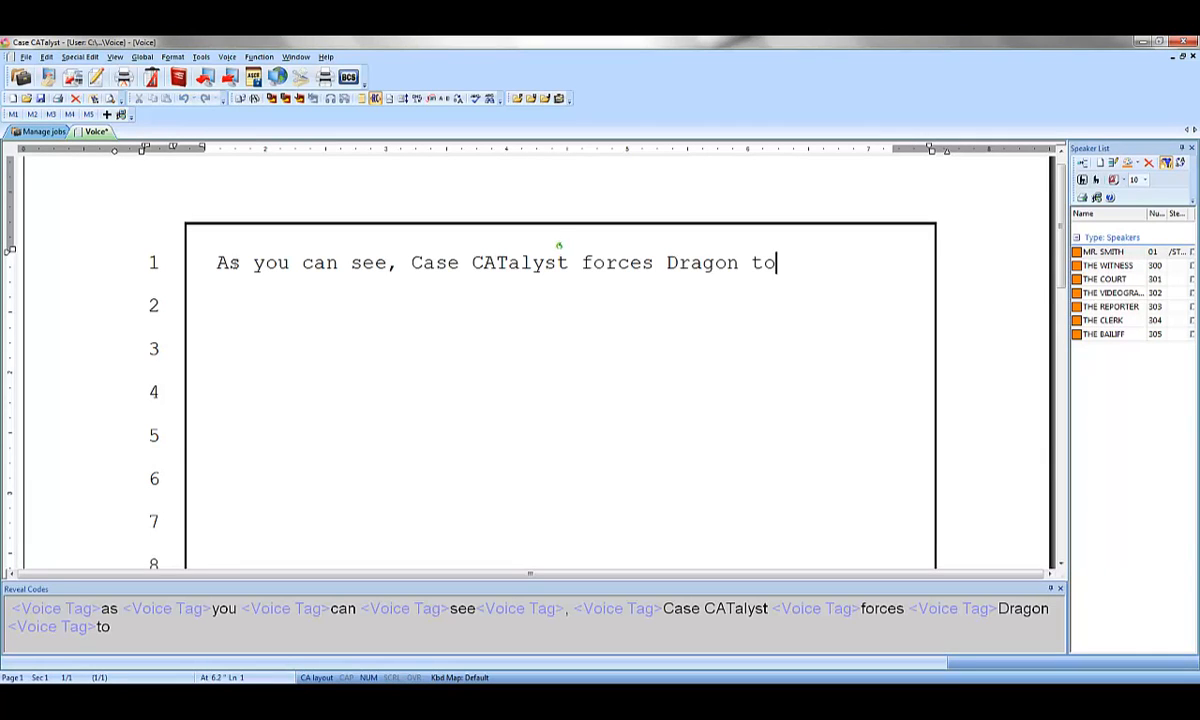
{"action": "type", "text": "drop the text much faster while maintaining the same level of accuracy."}
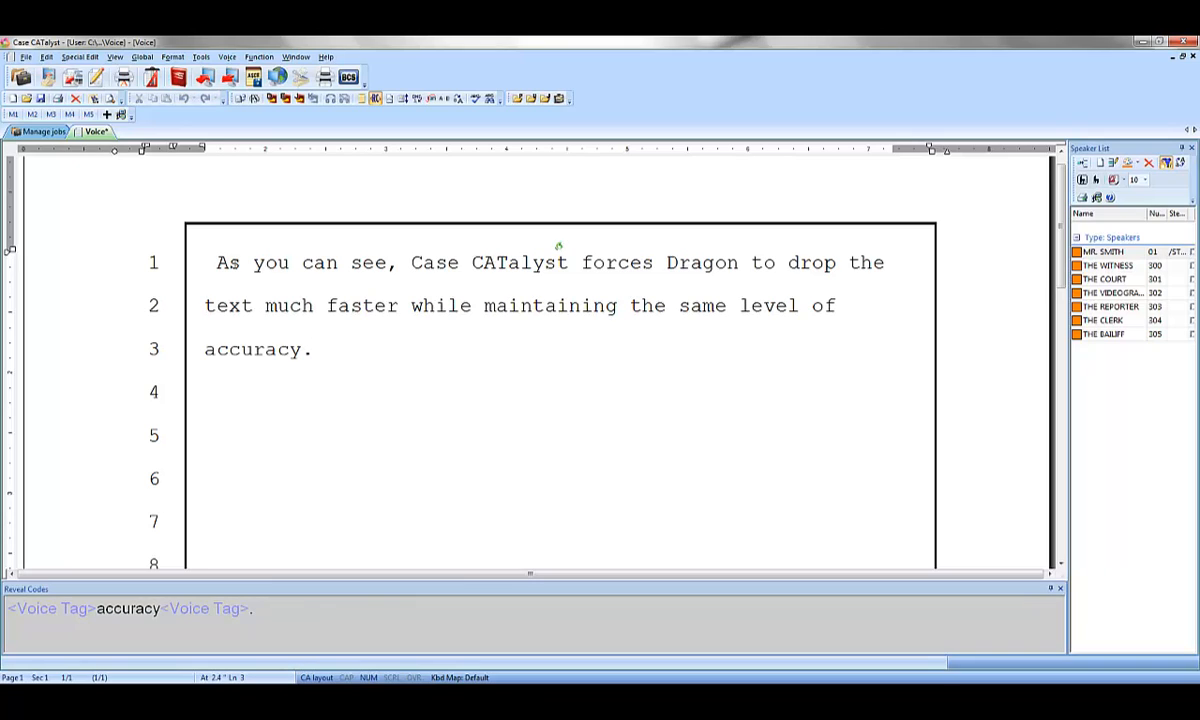
{"action": "type", "text": "Because catalyst VP speeds up dragons dictation"}
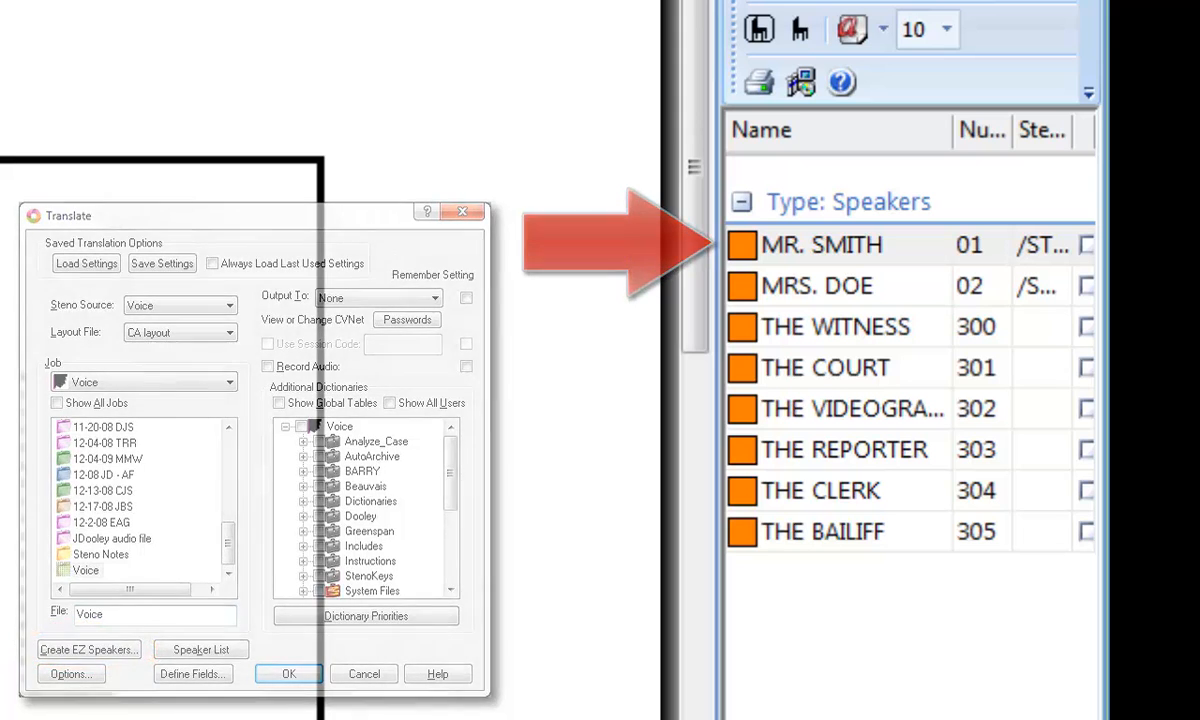
Begin translating into a new transcript and dictate the heading 'BY MR. SMITH:'.
{"action": "left_click", "coordinate": [289, 673]}
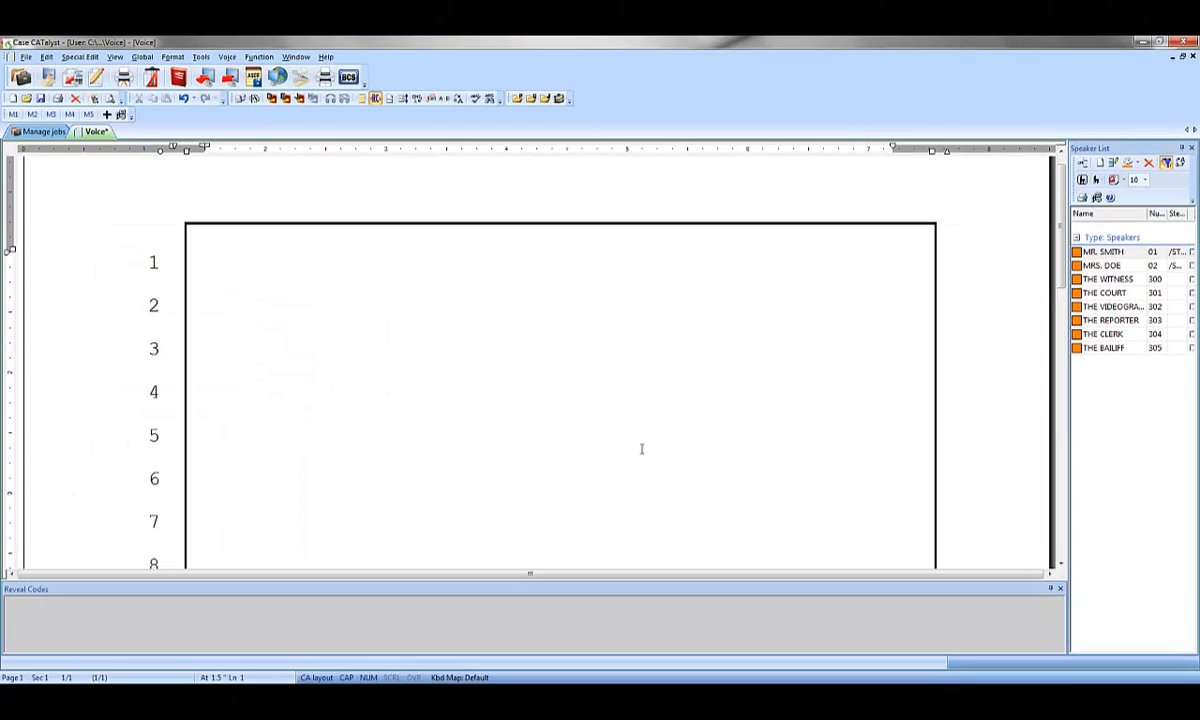
{"action": "type", "text": "BY MR. SMITH:"}
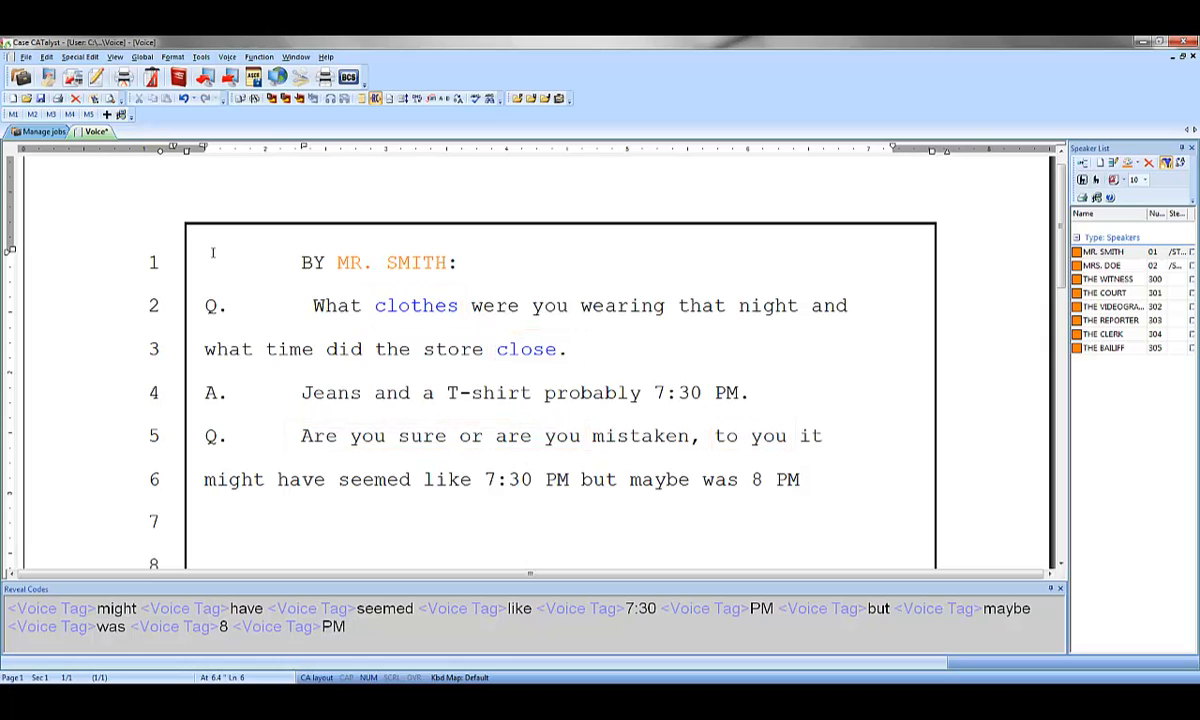
Dictate the answer 'I'm sure' into the Q-and-A exchange.
{"action": "type", "text": "I'm sure."}
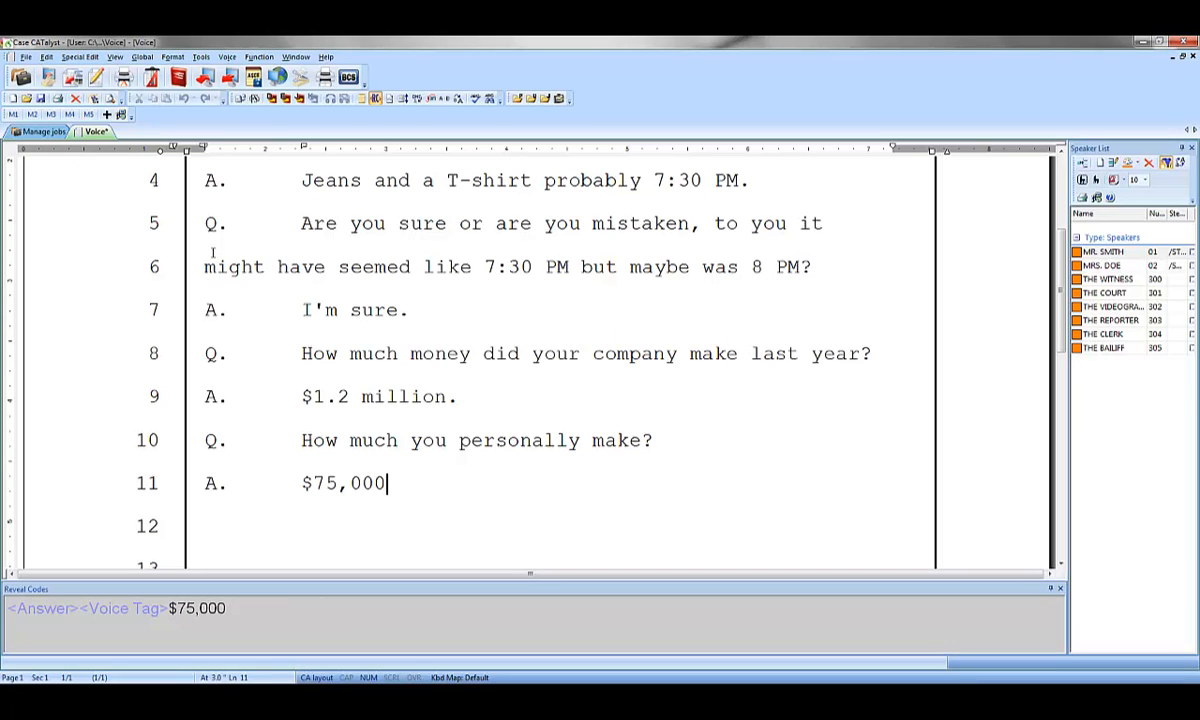
Dictate the social security digits 123456789 and the W-2 exhibit B-2 question.
{"action": "type", "text": "123456789"}
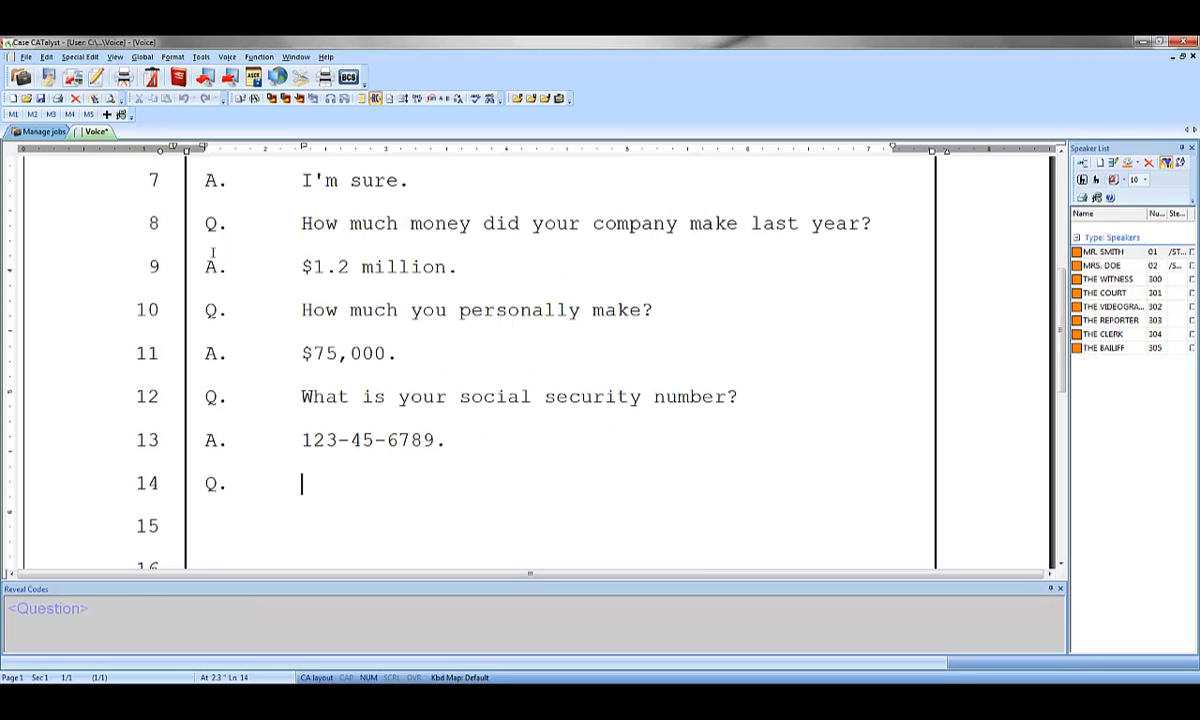
{"action": "type", "text": "This is your W-2 marked as exhibit B-2"}
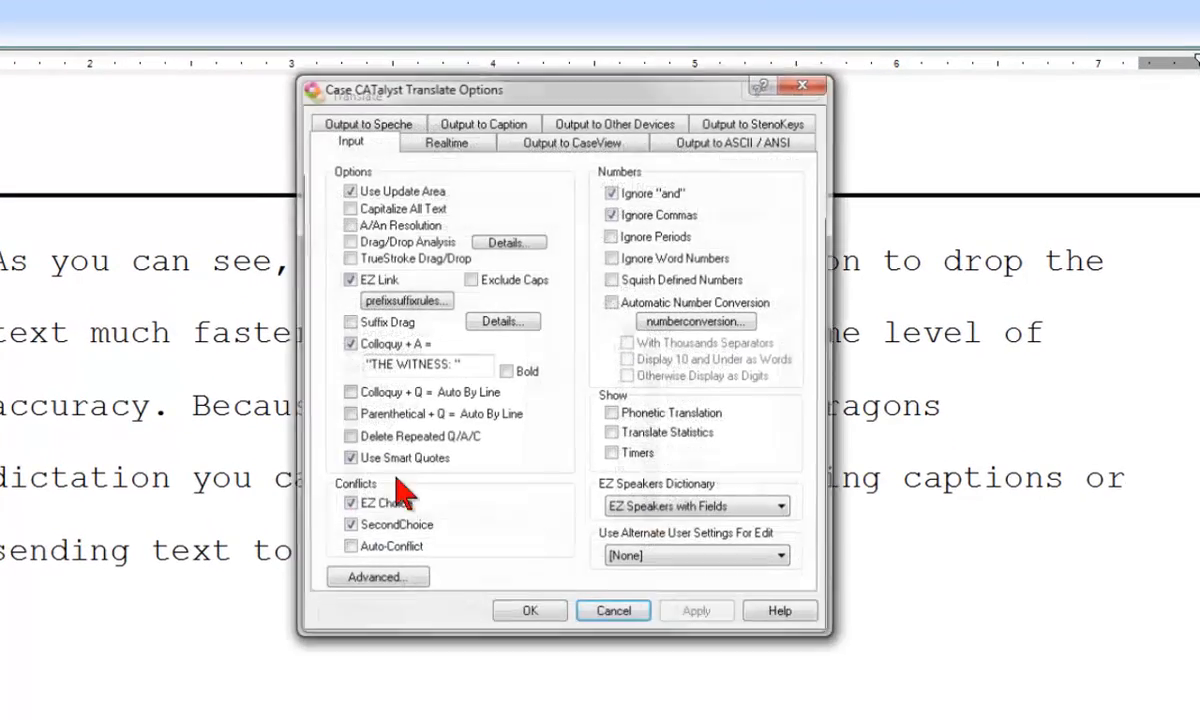
Confirm the Translate Options so the Voice.SGNGL file is translated into the transcript.
{"action": "left_click", "coordinate": [446, 140]}
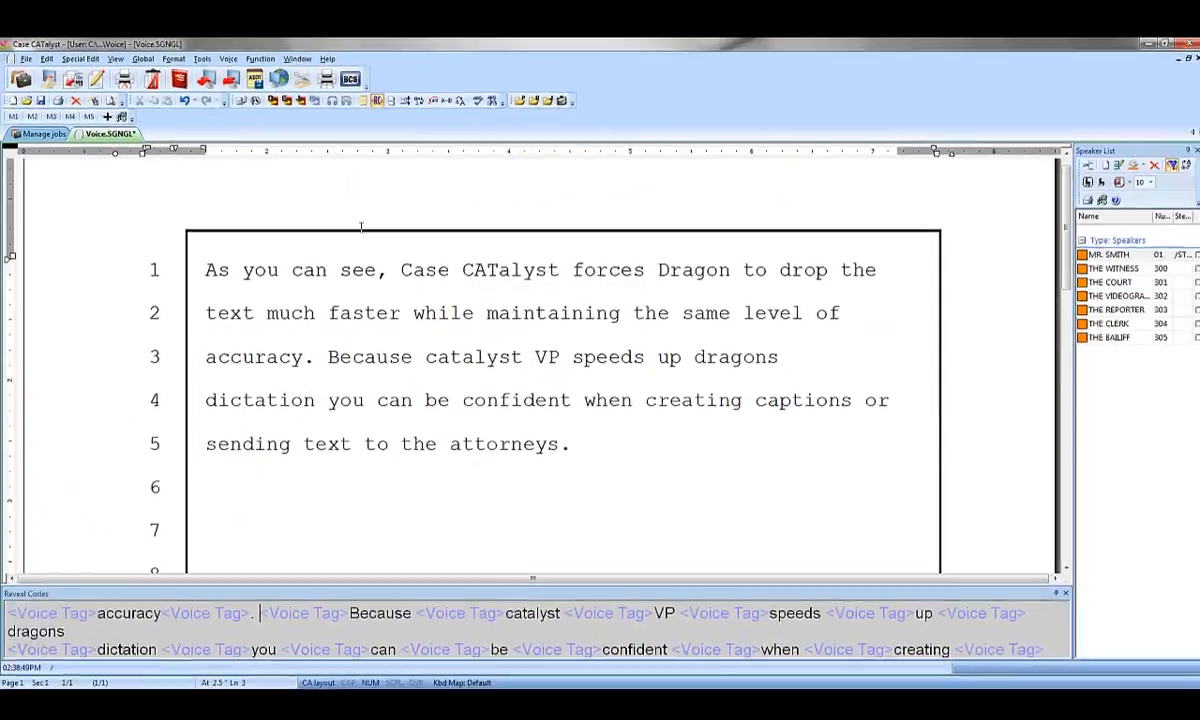
Play back the recorded voice audio from the Voice menu.
{"action": "left_click", "coordinate": [228, 58]}
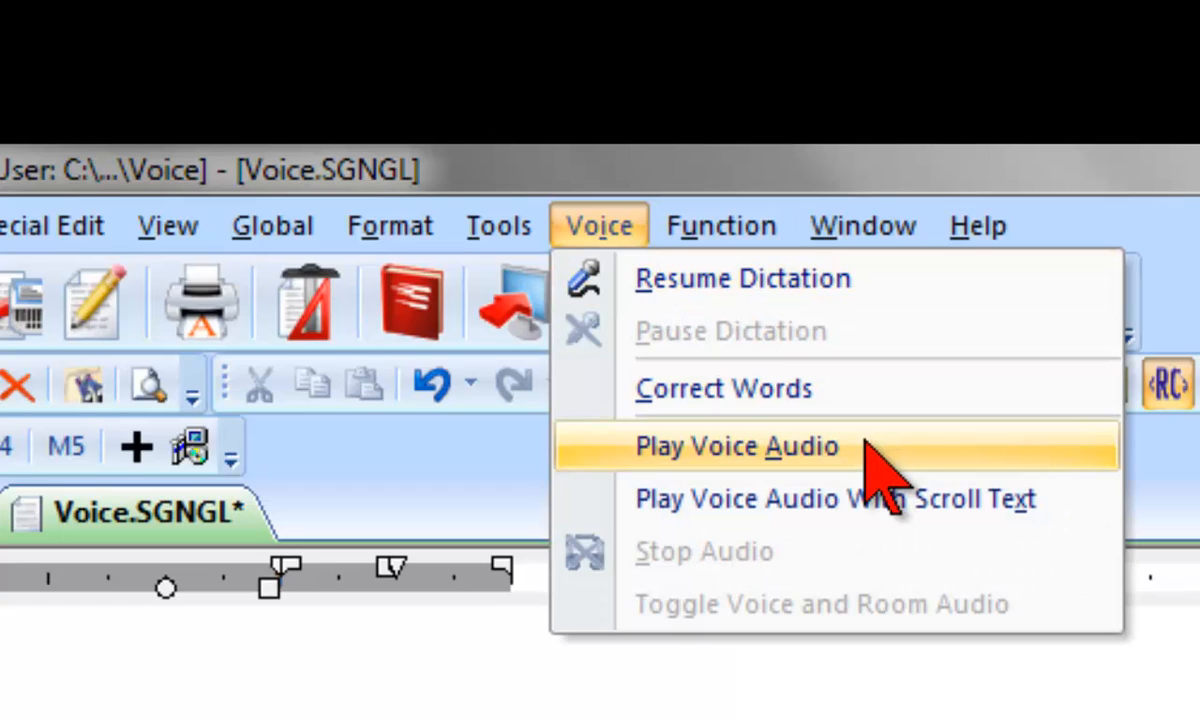
{"action": "left_click", "coordinate": [737, 446]}
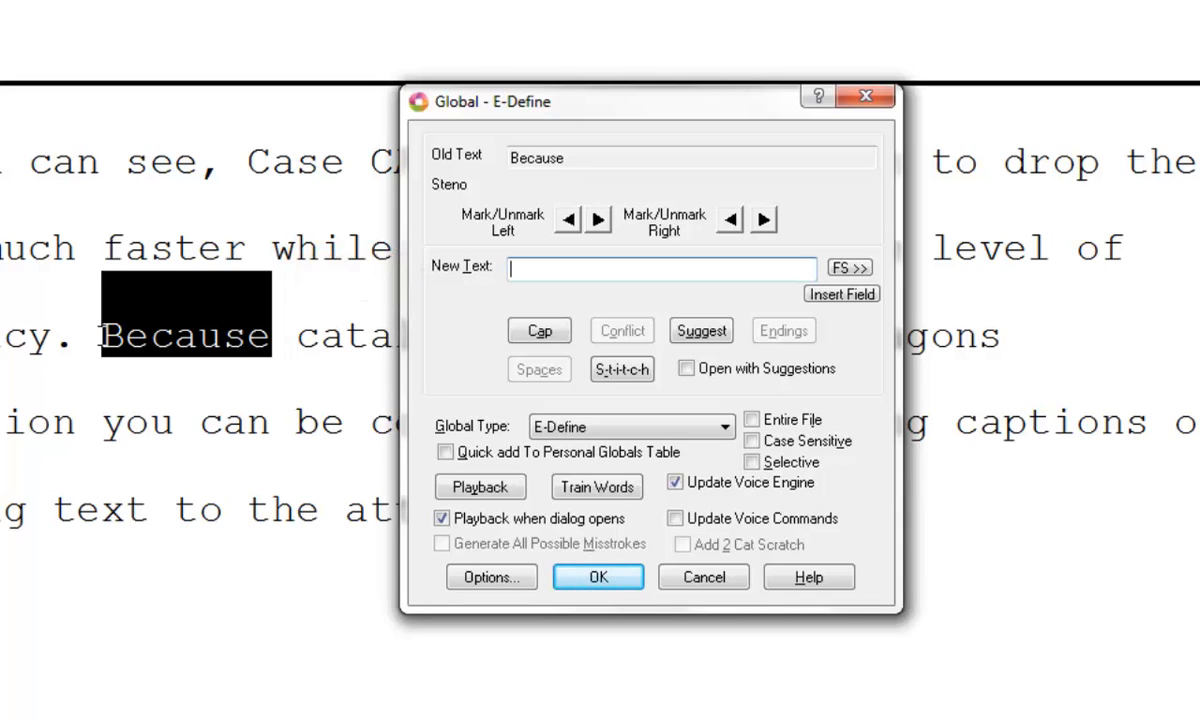
Confirm the global E-Define correction for the word 'Because'.
{"action": "left_click", "coordinate": [596, 487]}
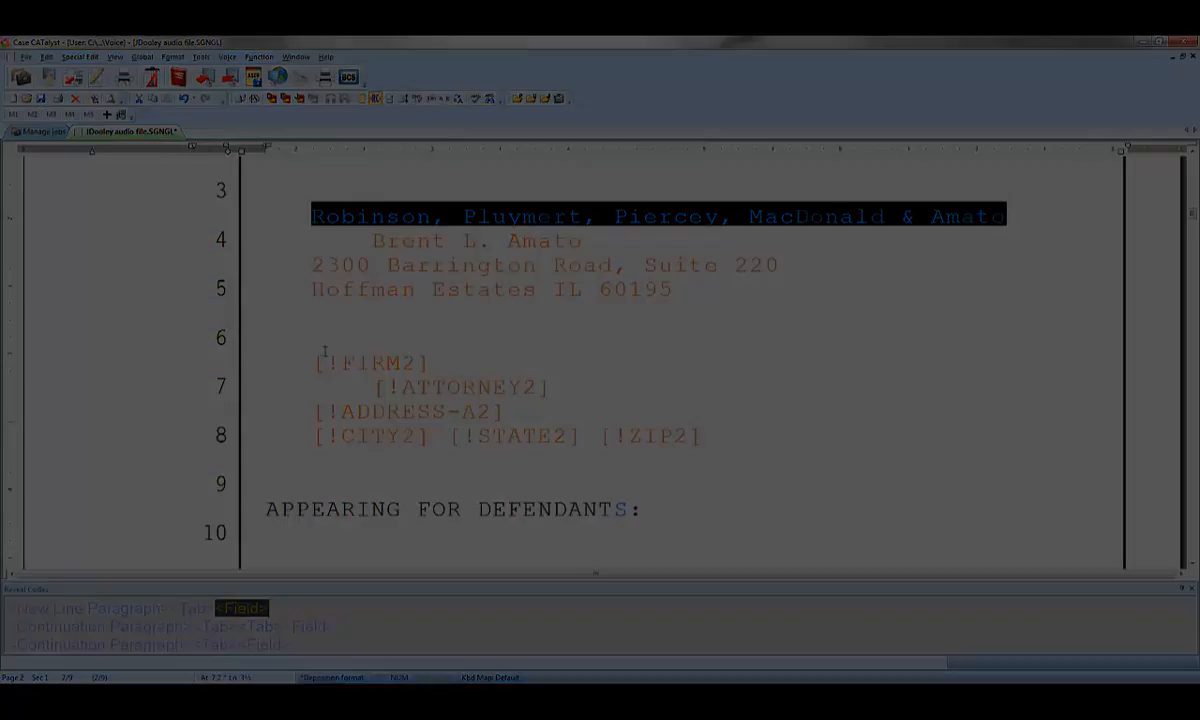
{"action": "left_click", "coordinate": [200, 56]}
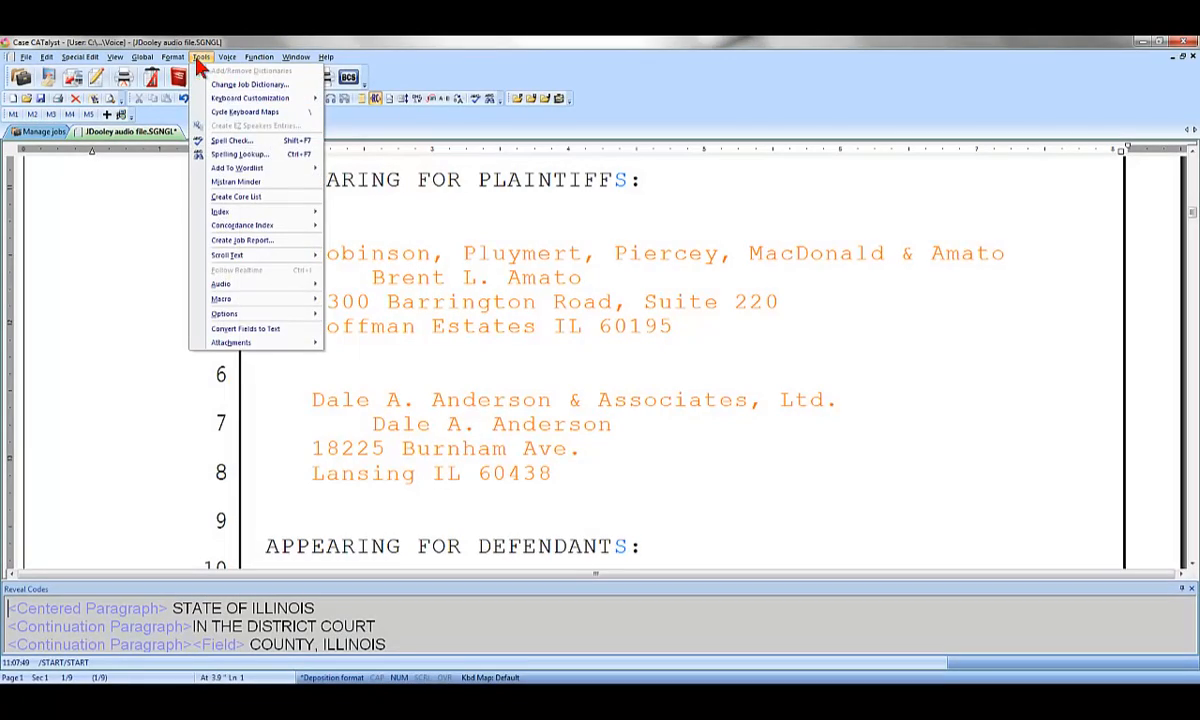
{"action": "left_click", "coordinate": [219, 211]}
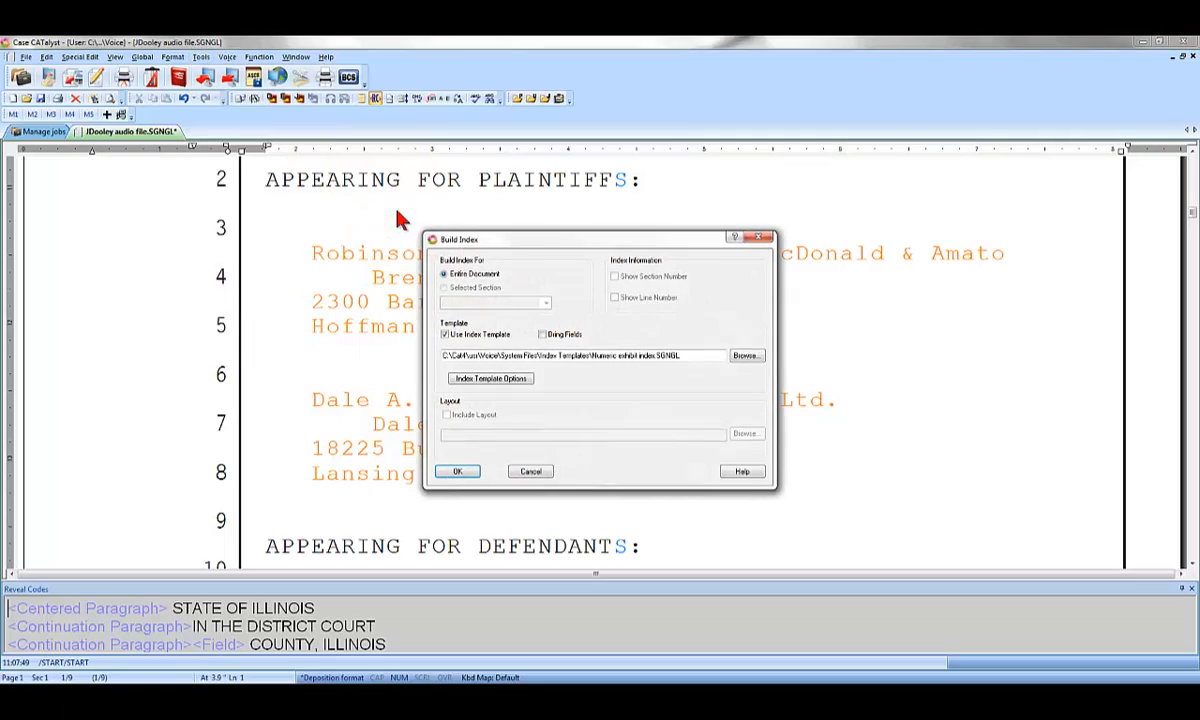
{"action": "left_click", "coordinate": [457, 471]}
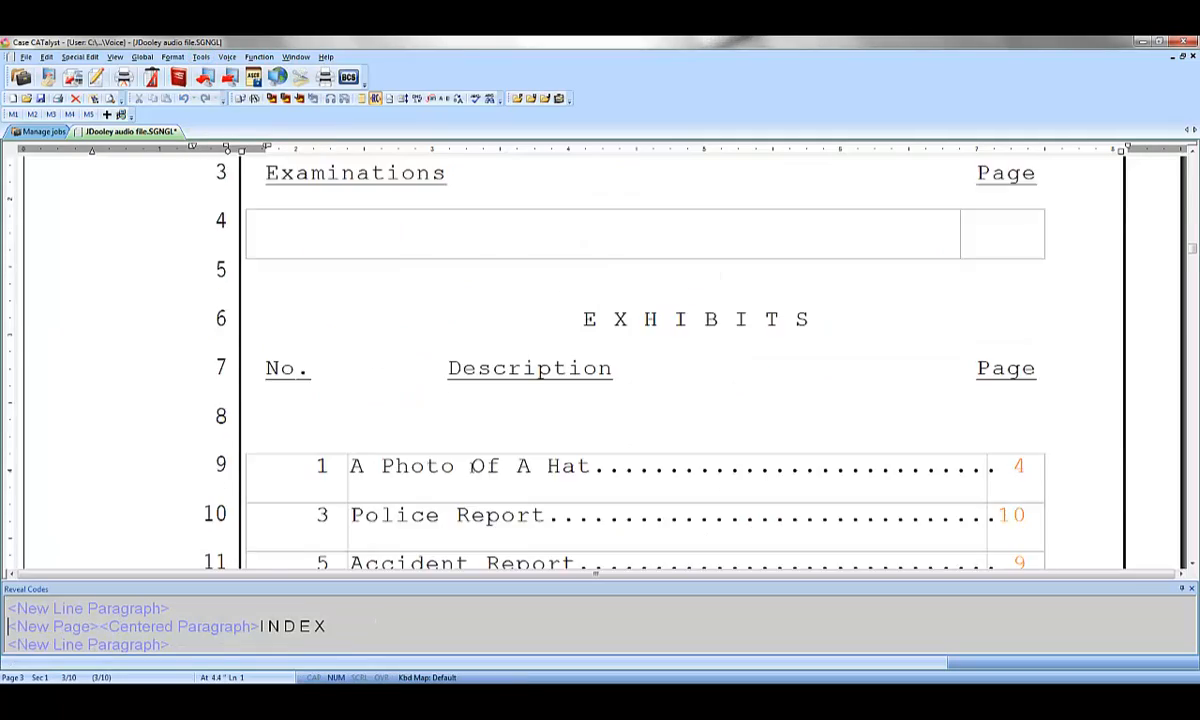
{"action": "left_click", "coordinate": [45, 131]}
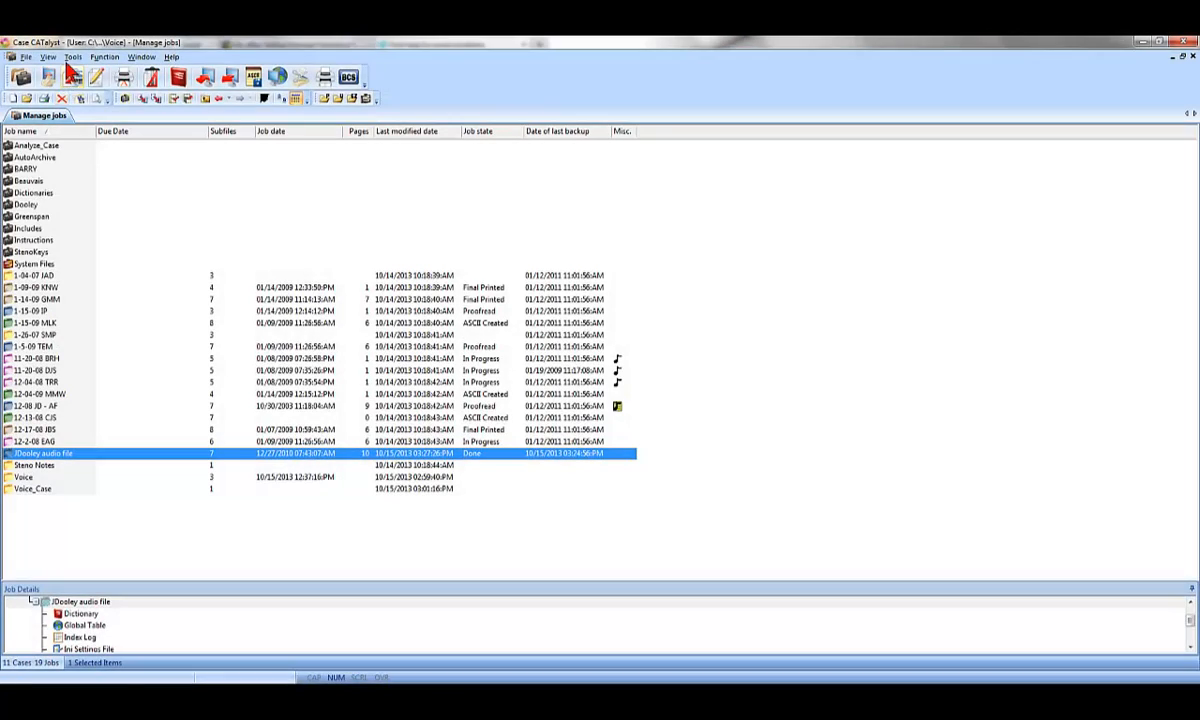
{"action": "left_click", "coordinate": [72, 56]}
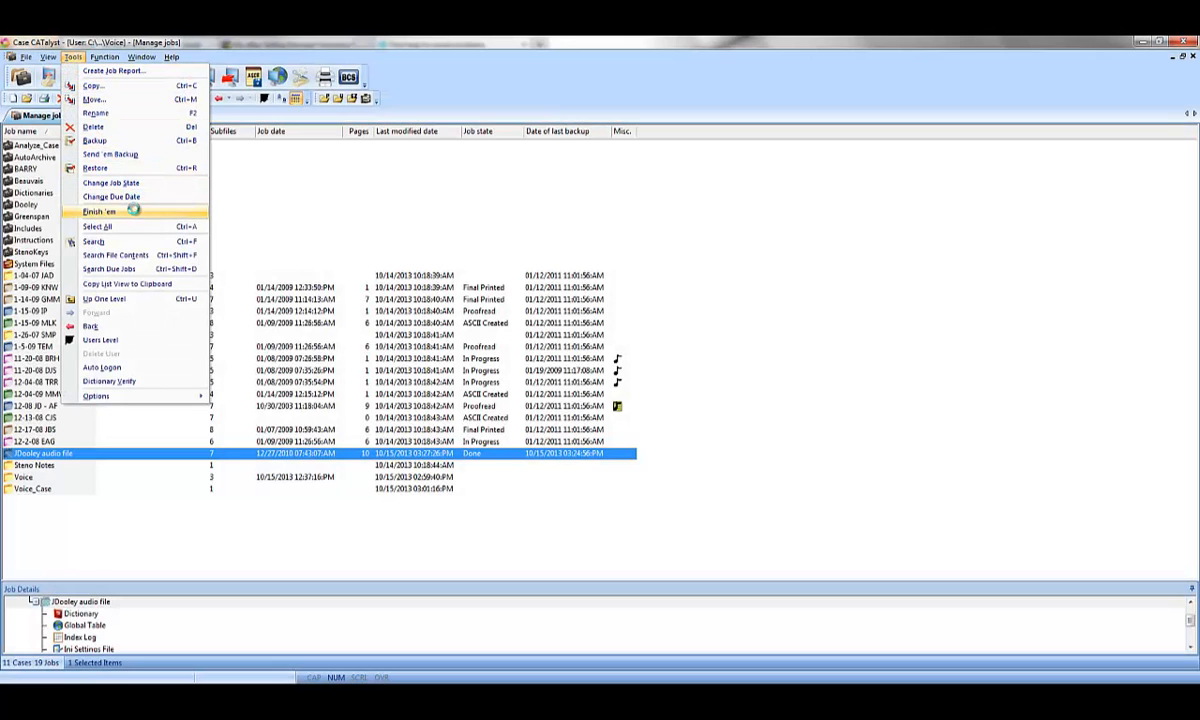
{"action": "left_click", "coordinate": [99, 211]}
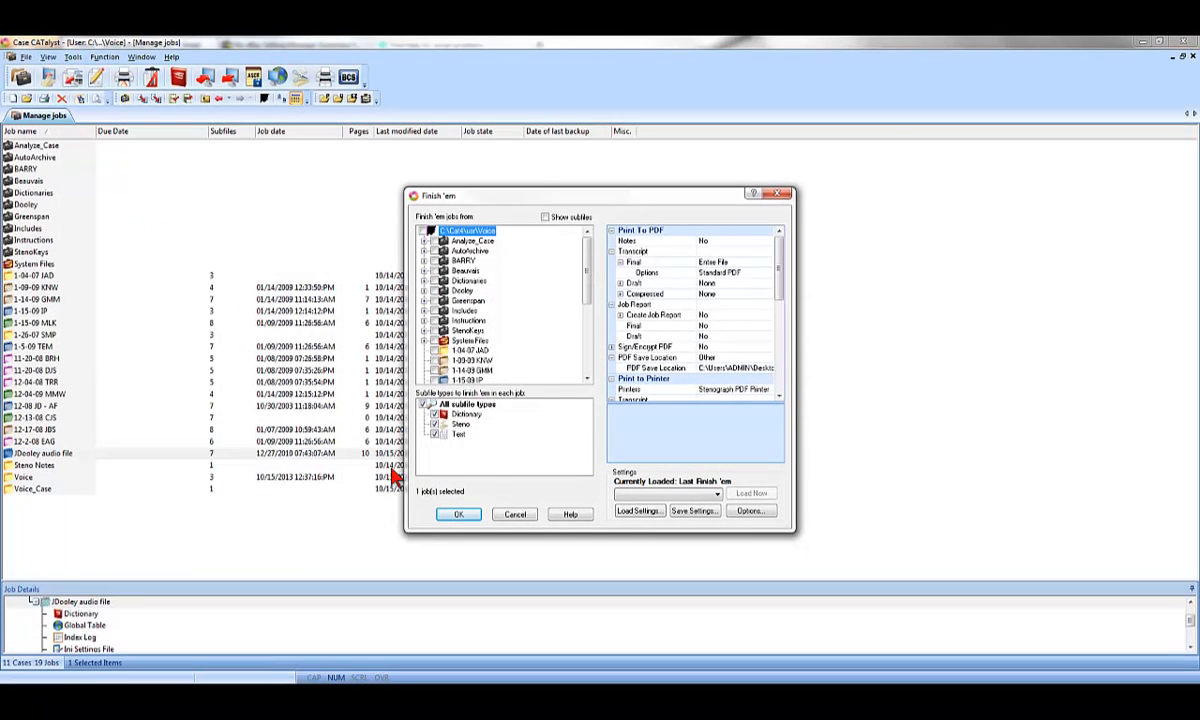
{"action": "left_click", "coordinate": [459, 514]}
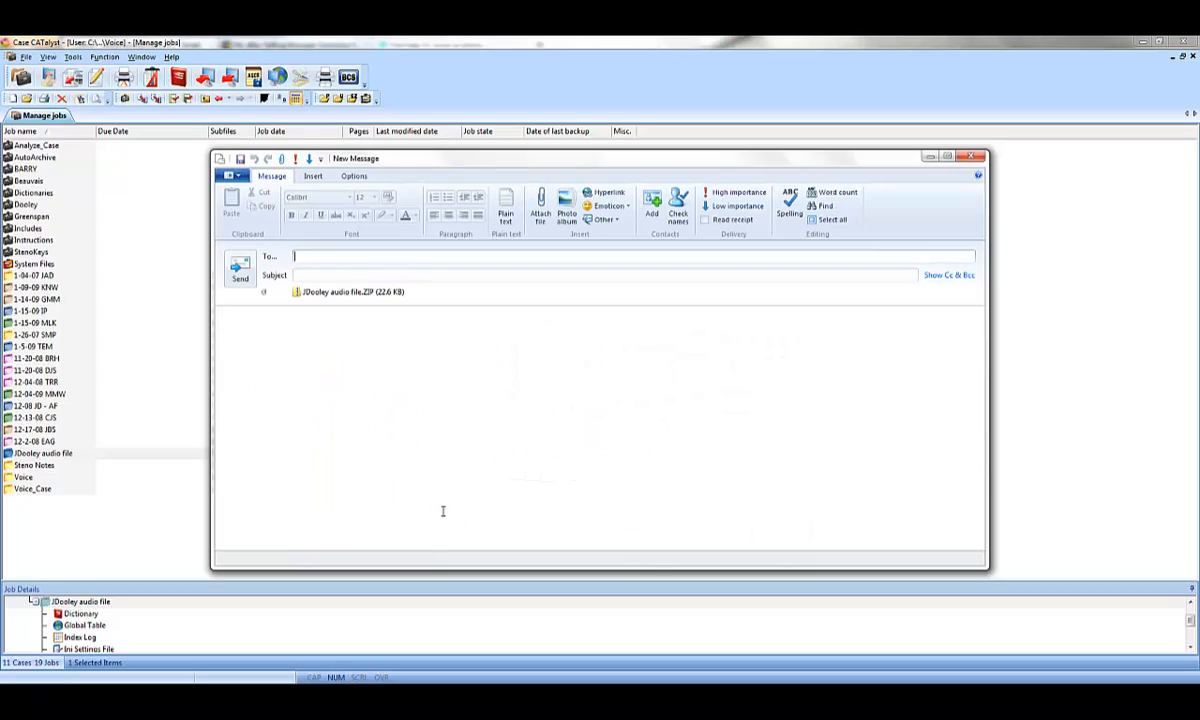
{"action": "left_click", "coordinate": [970, 157]}
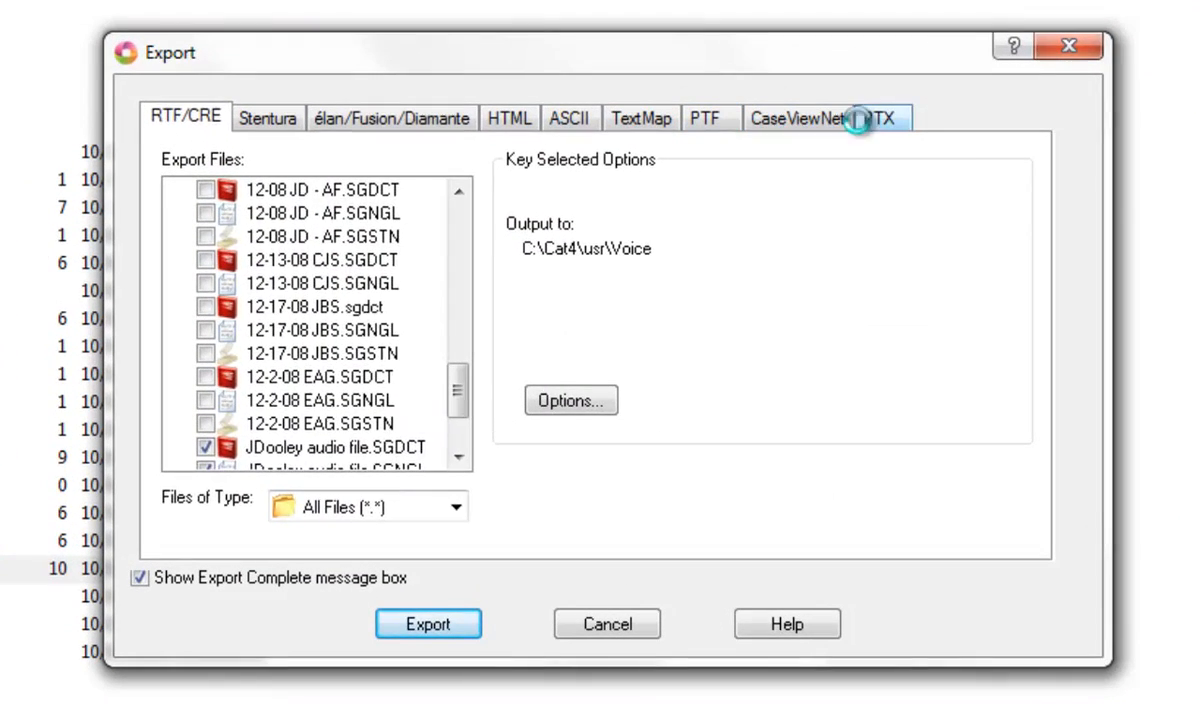
{"action": "left_click", "coordinate": [880, 117]}
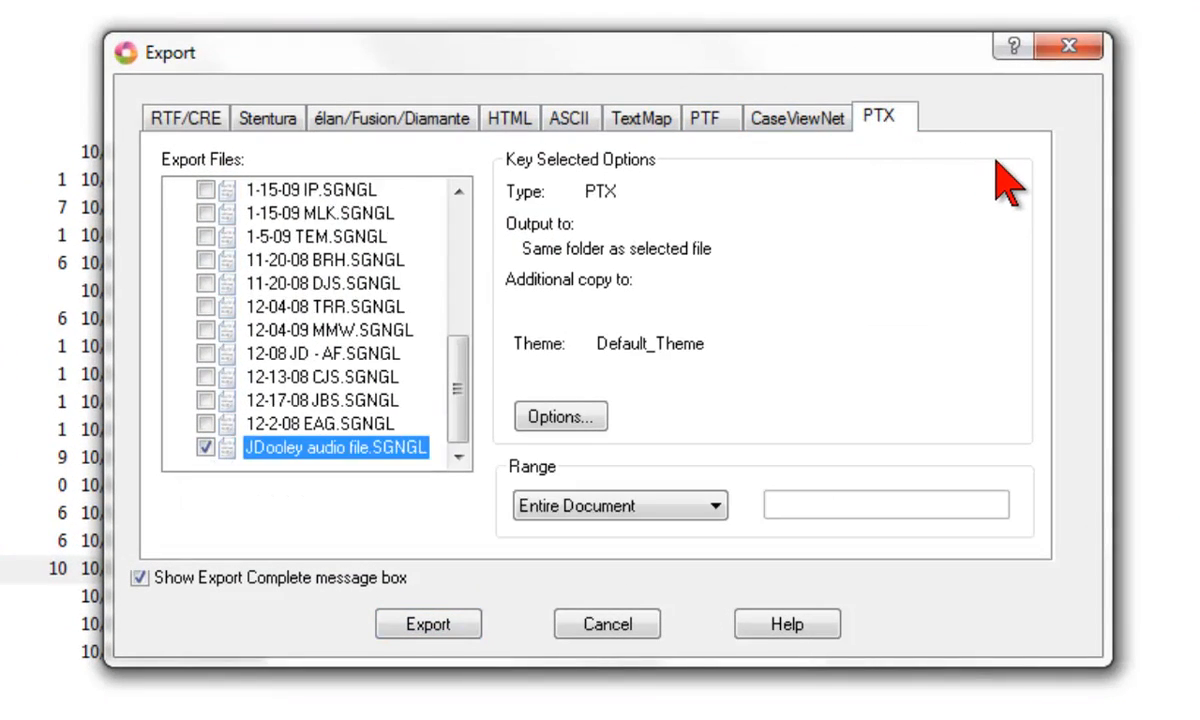